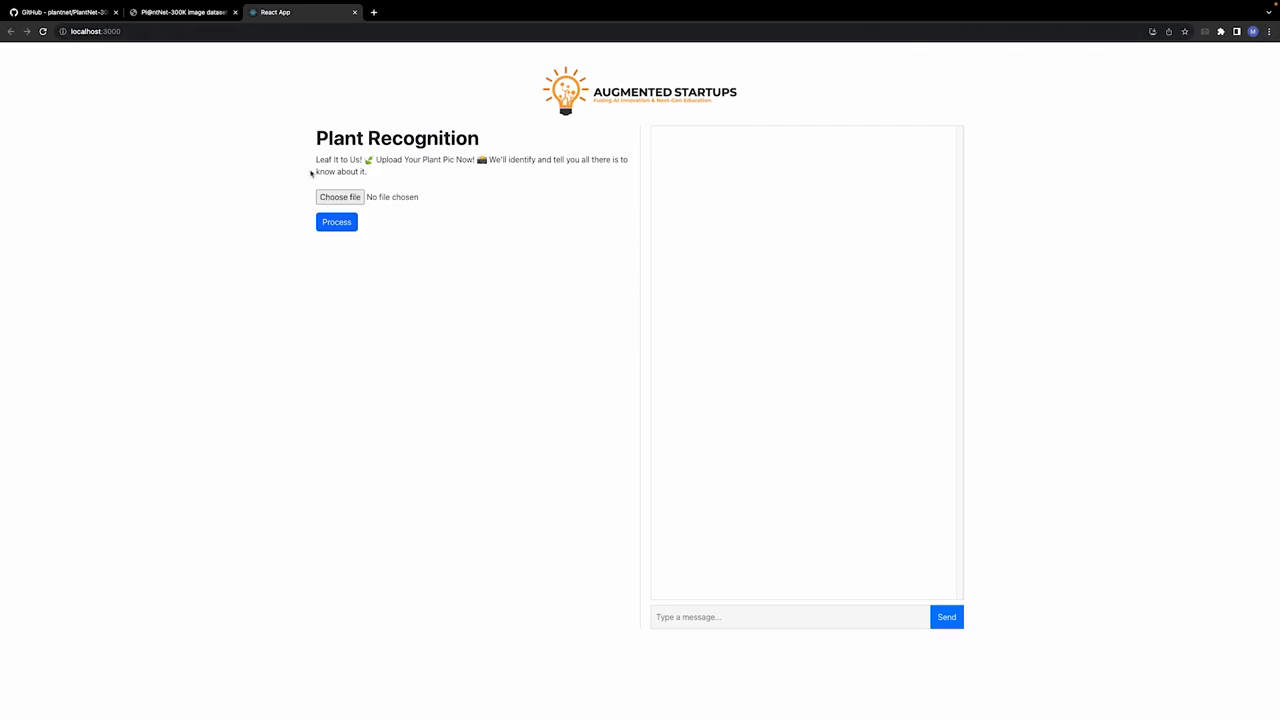
pyautogui.moveTo(267, 191)
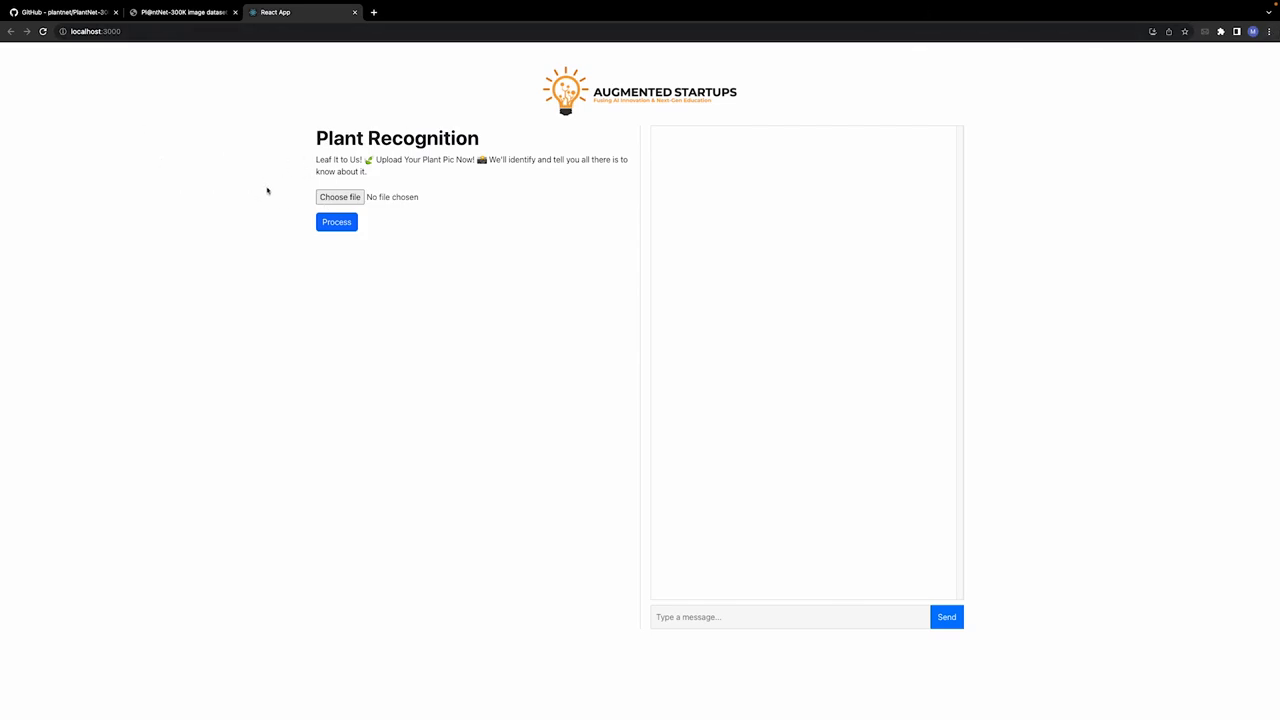
pyautogui.moveTo(272, 204)
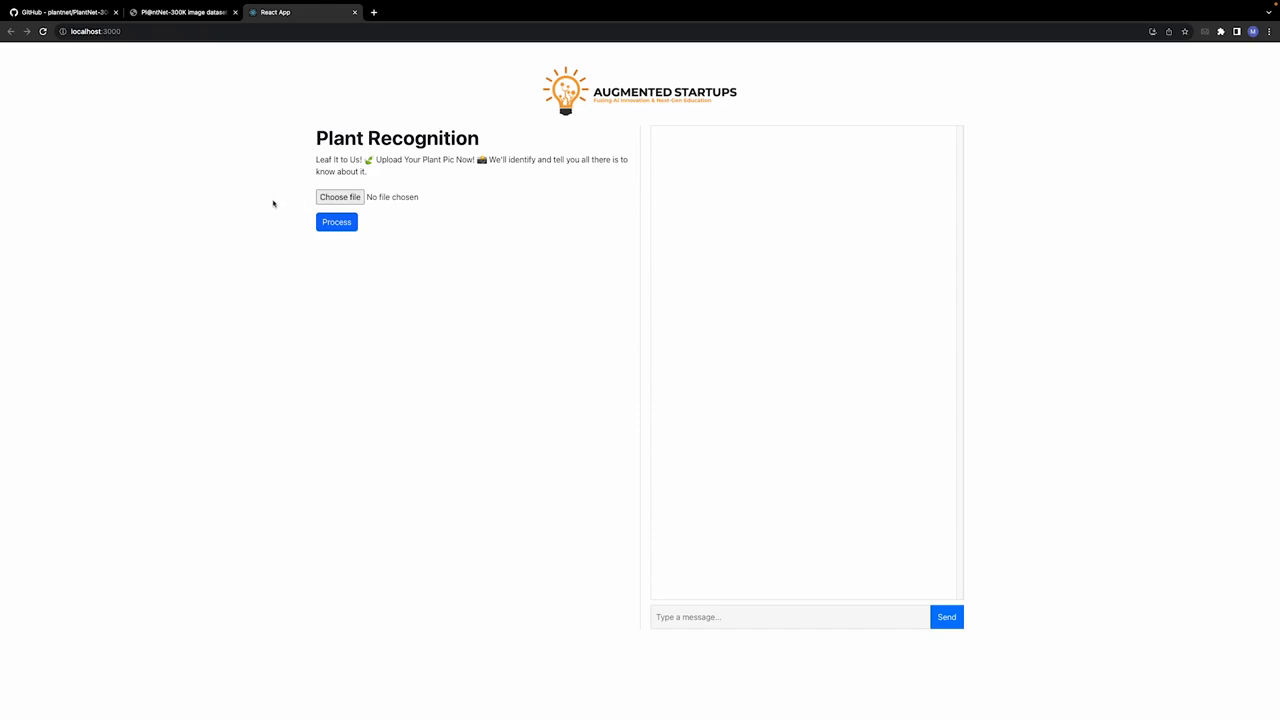
pyautogui.moveTo(340, 196)
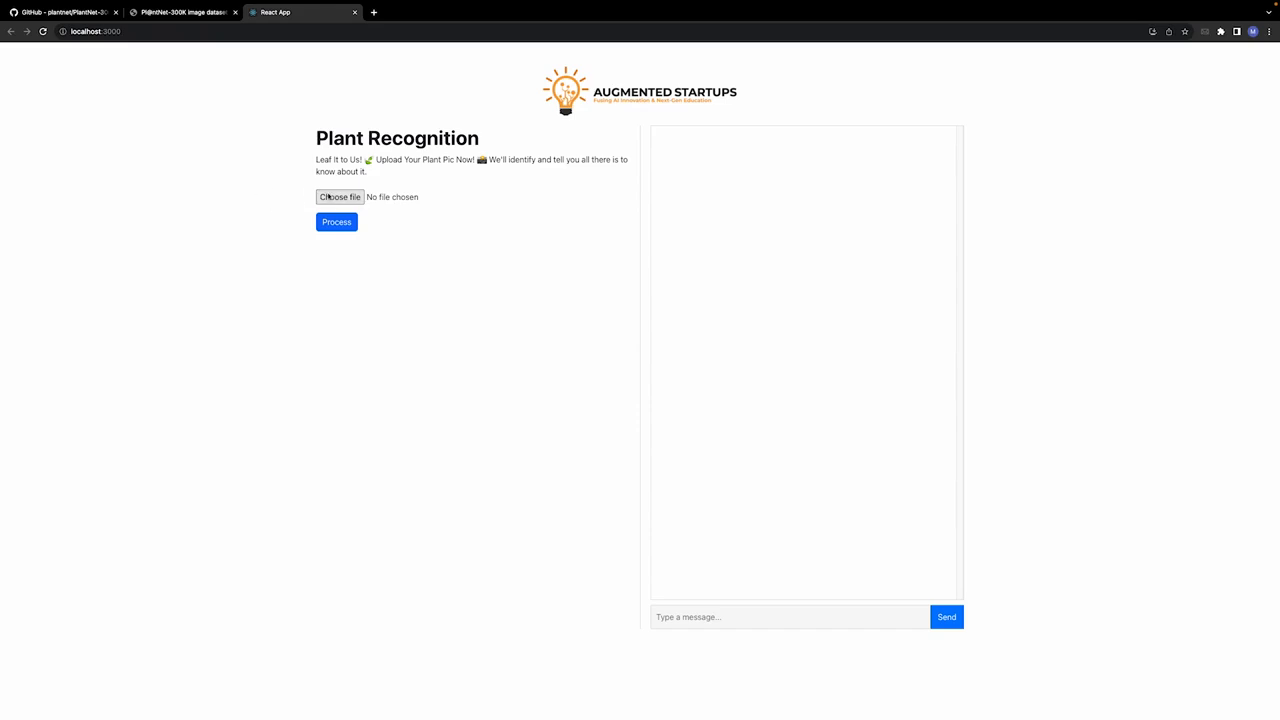
pyautogui.moveTo(278, 199)
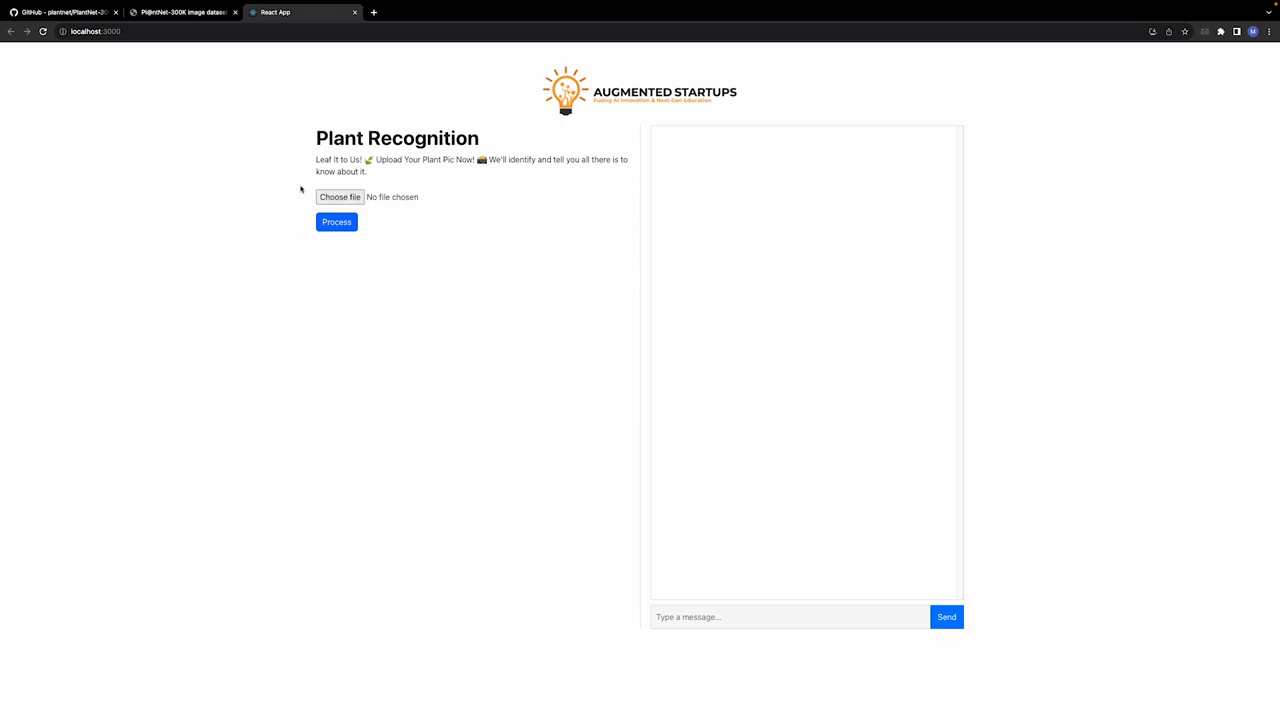
pyautogui.moveTo(220, 194)
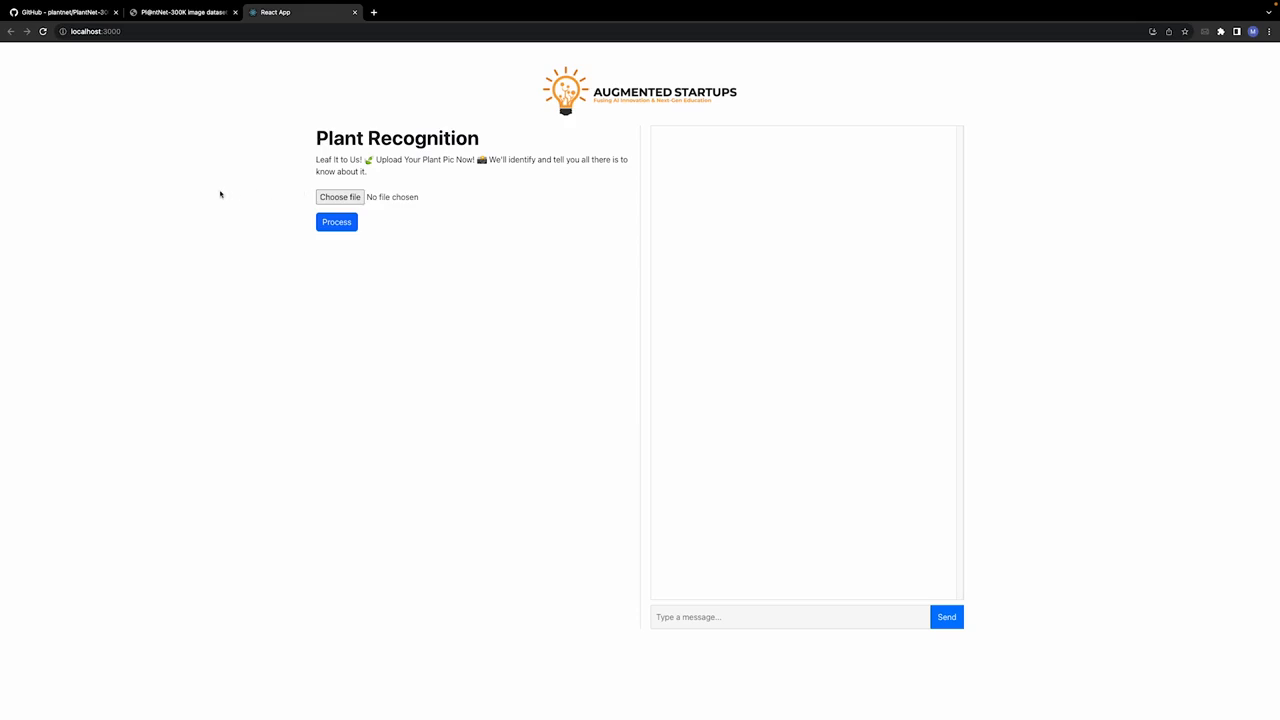
pyautogui.moveTo(221, 175)
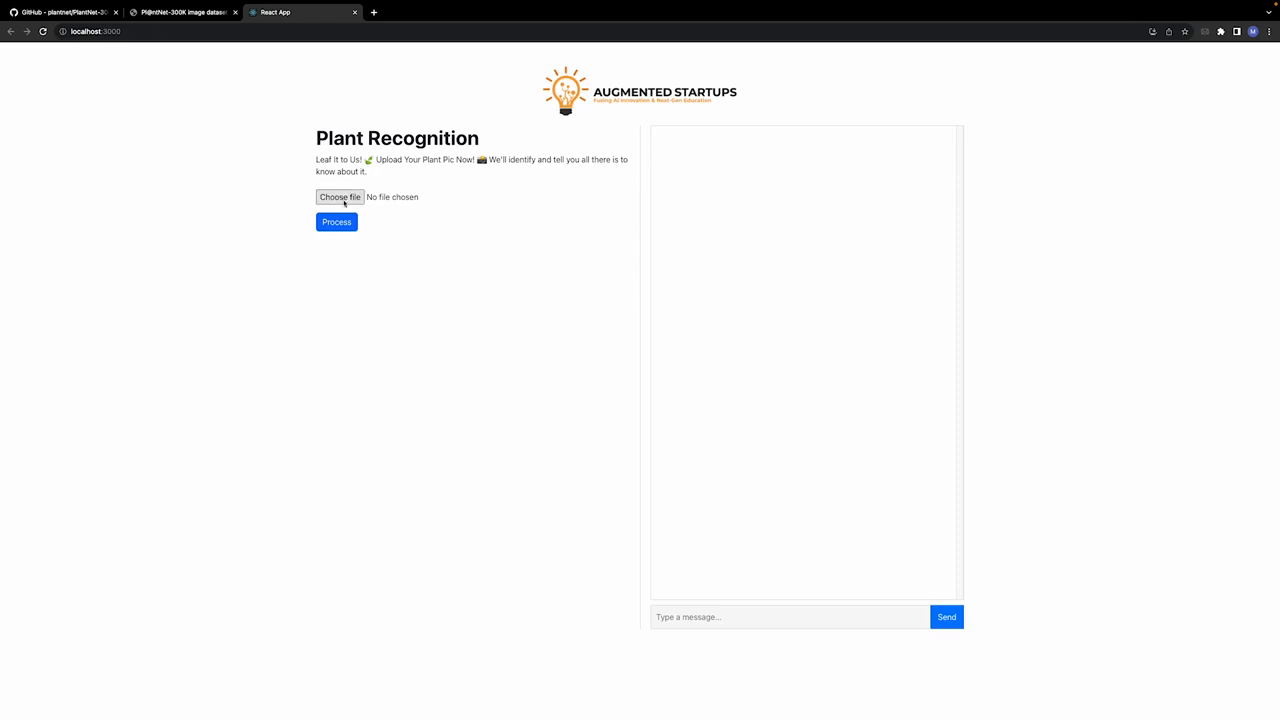
# Pick the thistle photo 1.jpg from the assets folder in the file chooser.
pyautogui.click(339, 197)
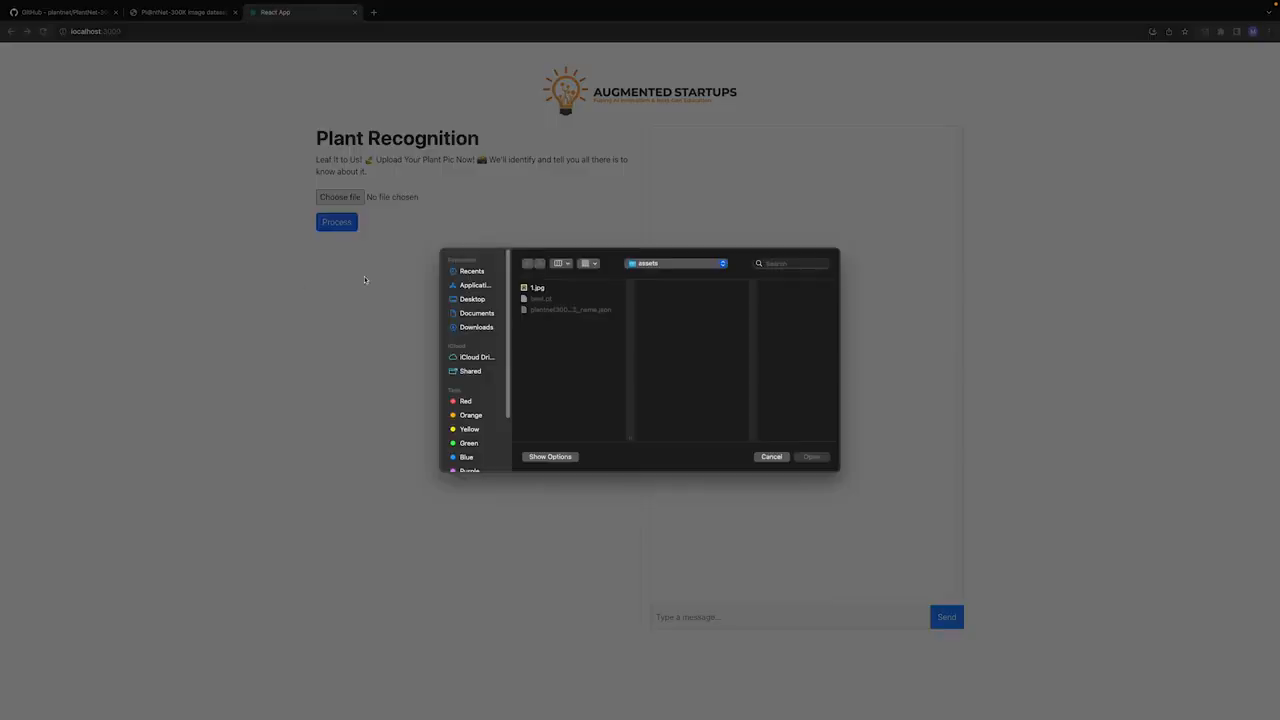
pyautogui.click(538, 288)
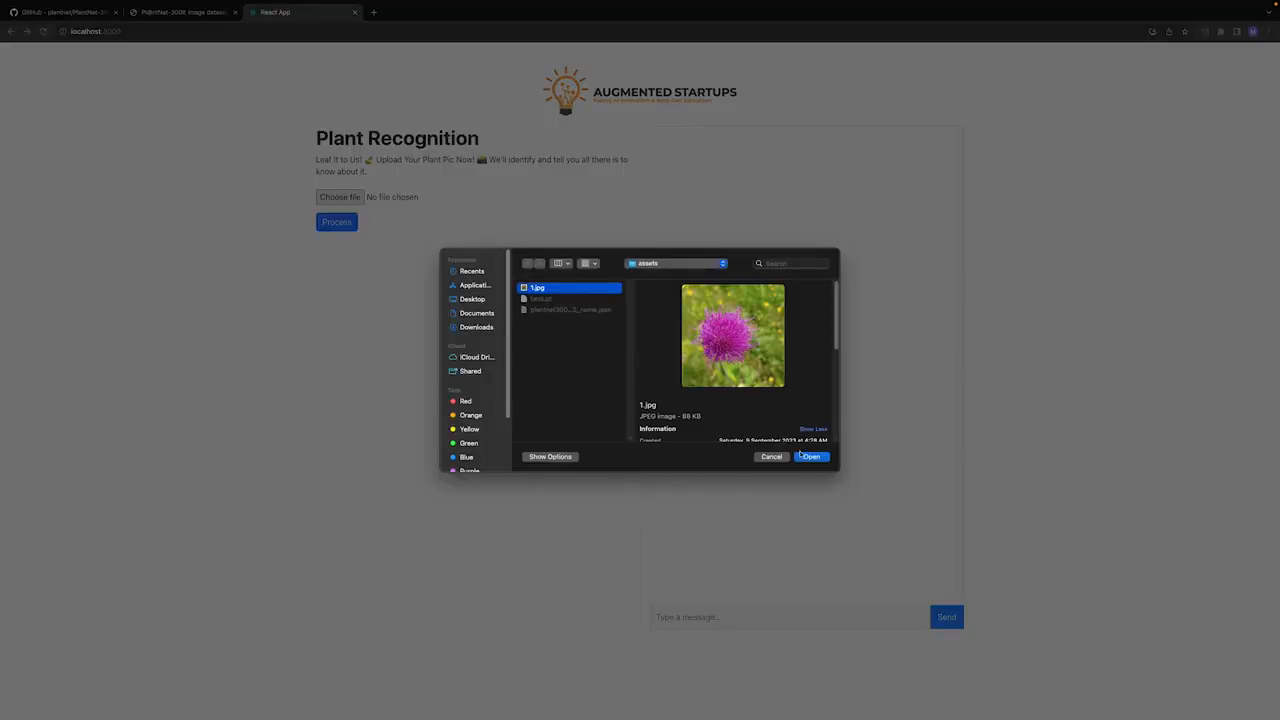
# Load 1.jpg and read the Cirsium vulgare description, highlighting part of it.
pyautogui.click(810, 457)
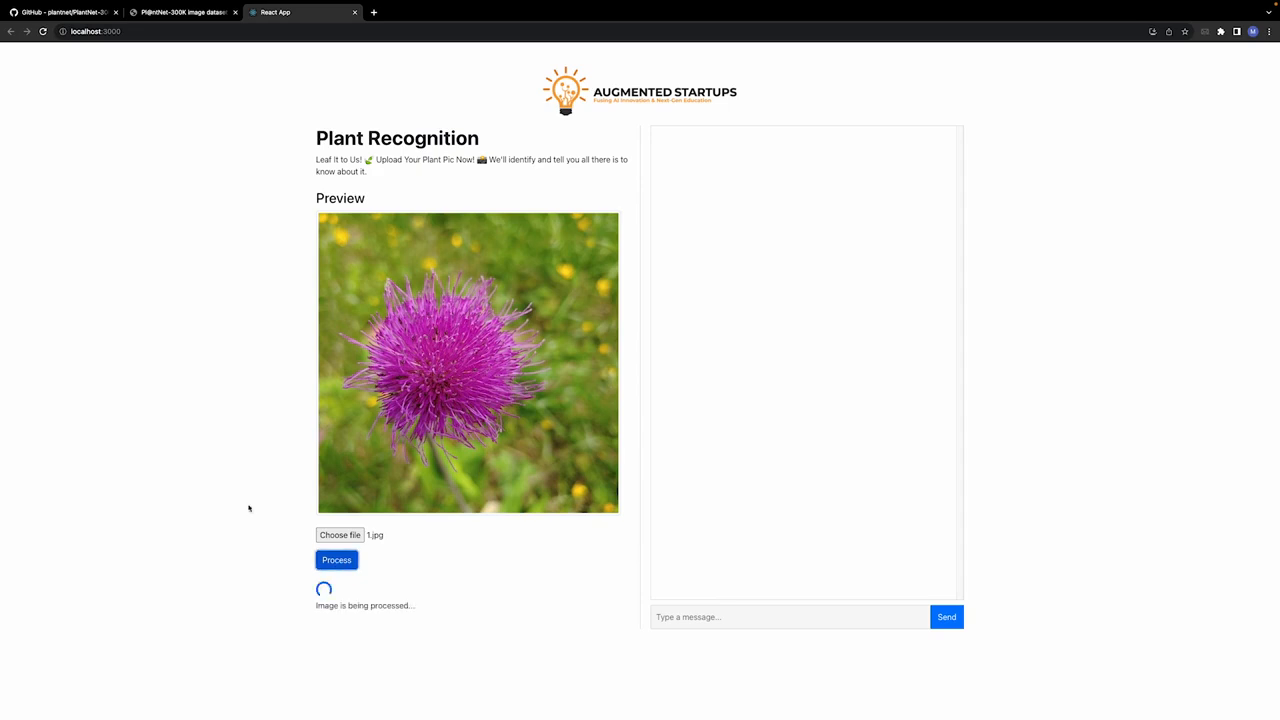
pyautogui.moveTo(78, 391)
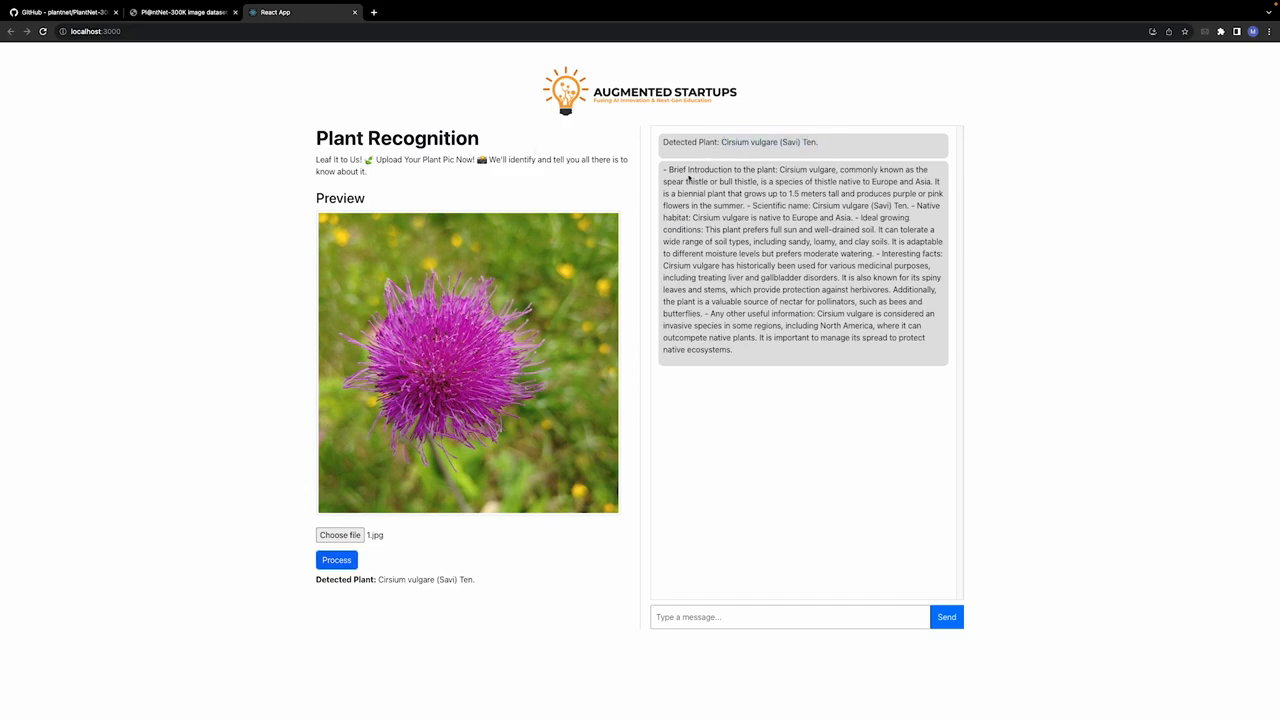
pyautogui.moveTo(668, 168); pyautogui.dragTo(732, 350)
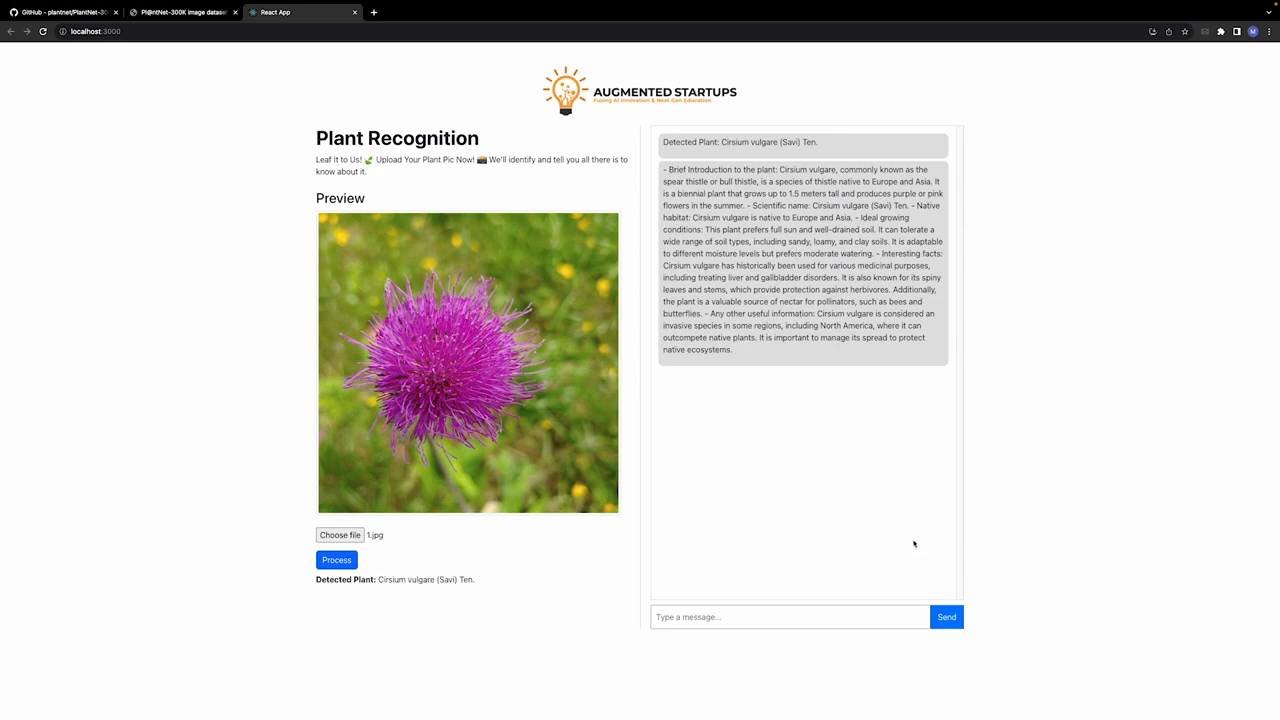
# Ask the chatbot 'Is it edible?' about the thistle.
pyautogui.click(789, 616)
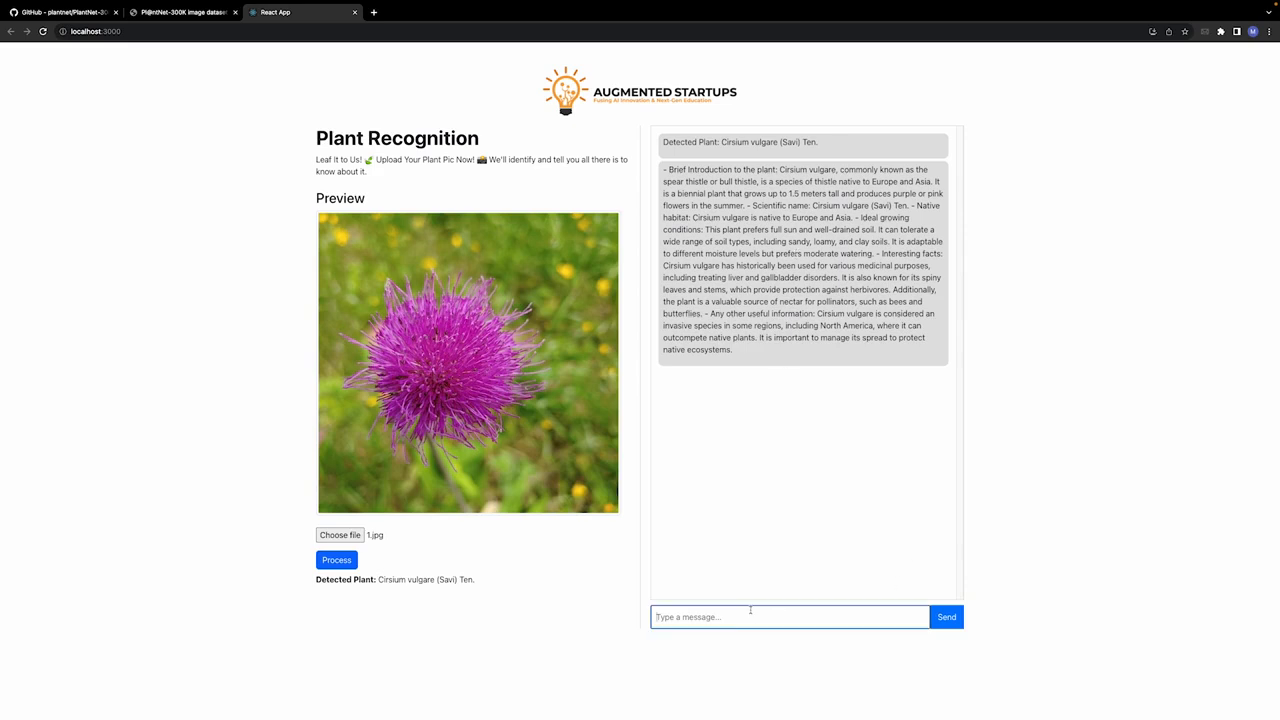
pyautogui.write('Is')
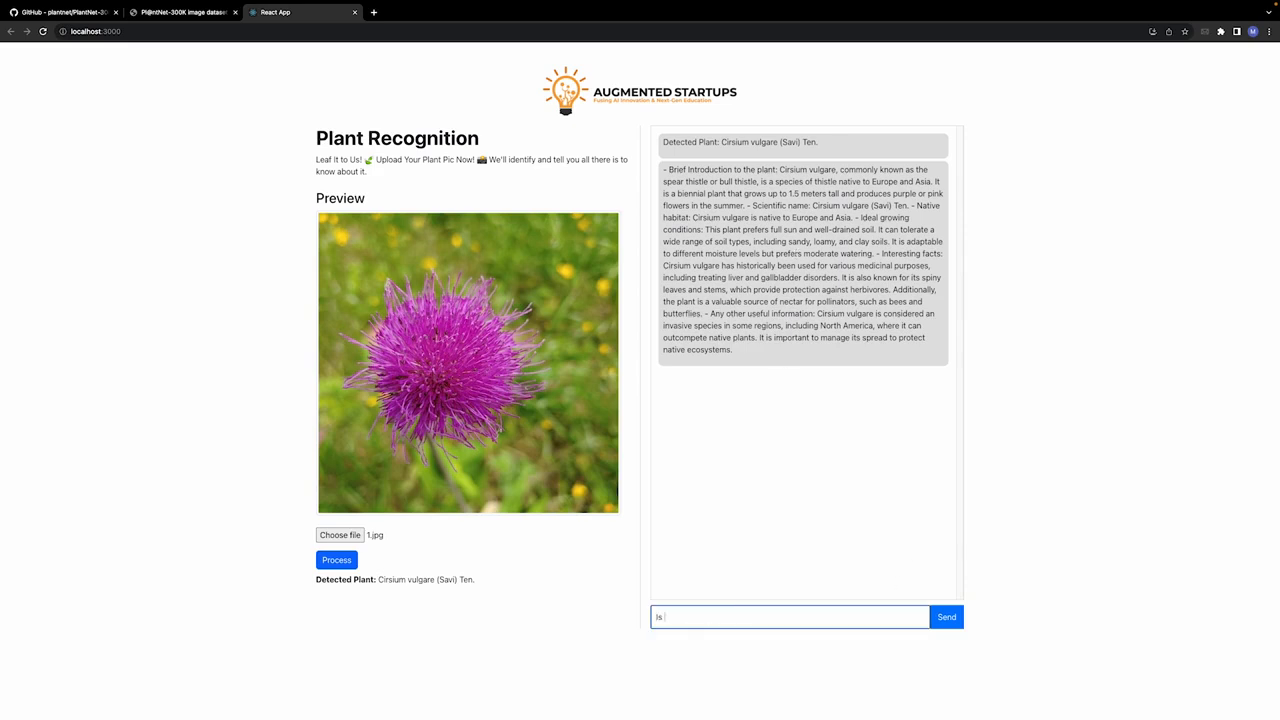
pyautogui.click(946, 617)
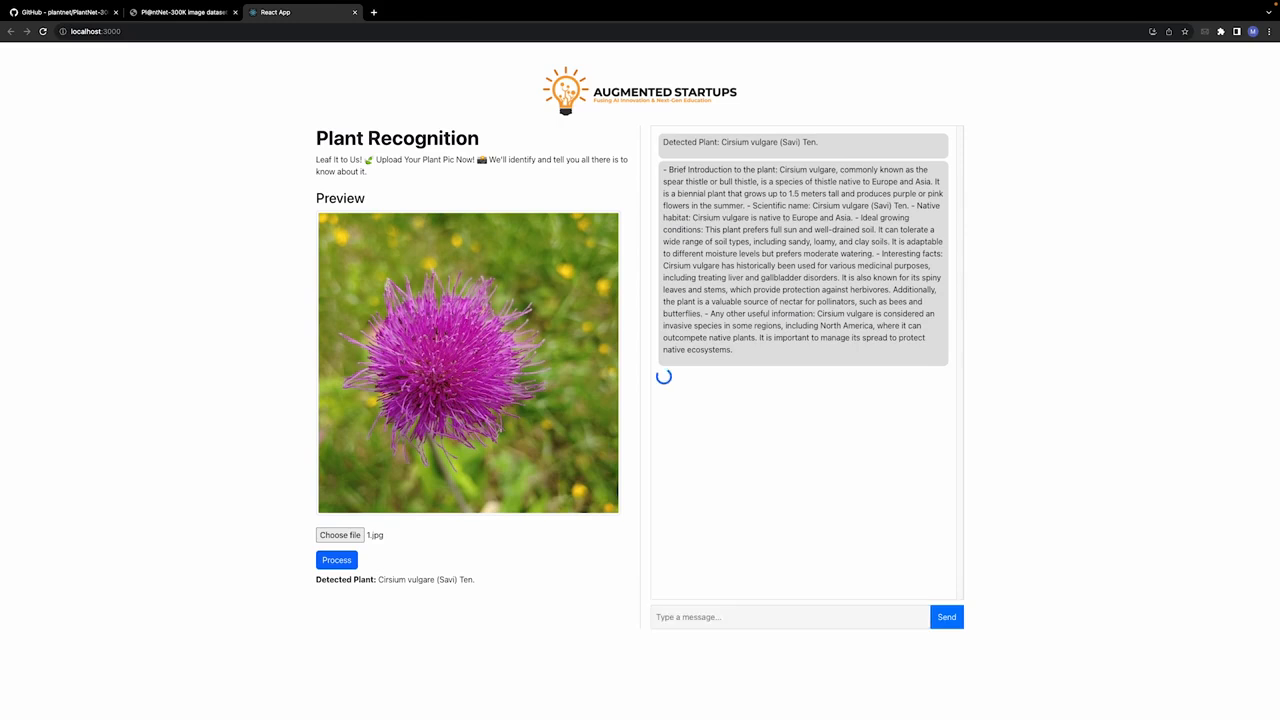
pyautogui.click(945, 616)
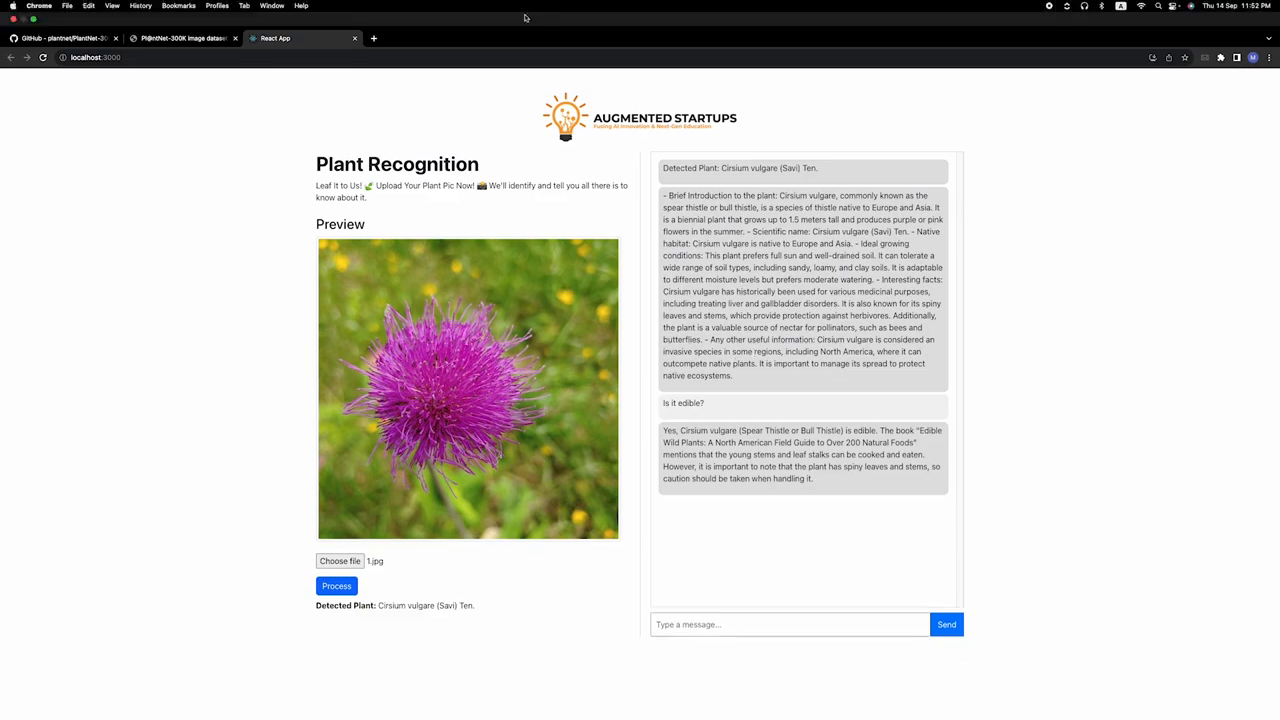
# Google 'embed chain' and open the Embedchain GitHub repository result.
pyautogui.write('embed chain')
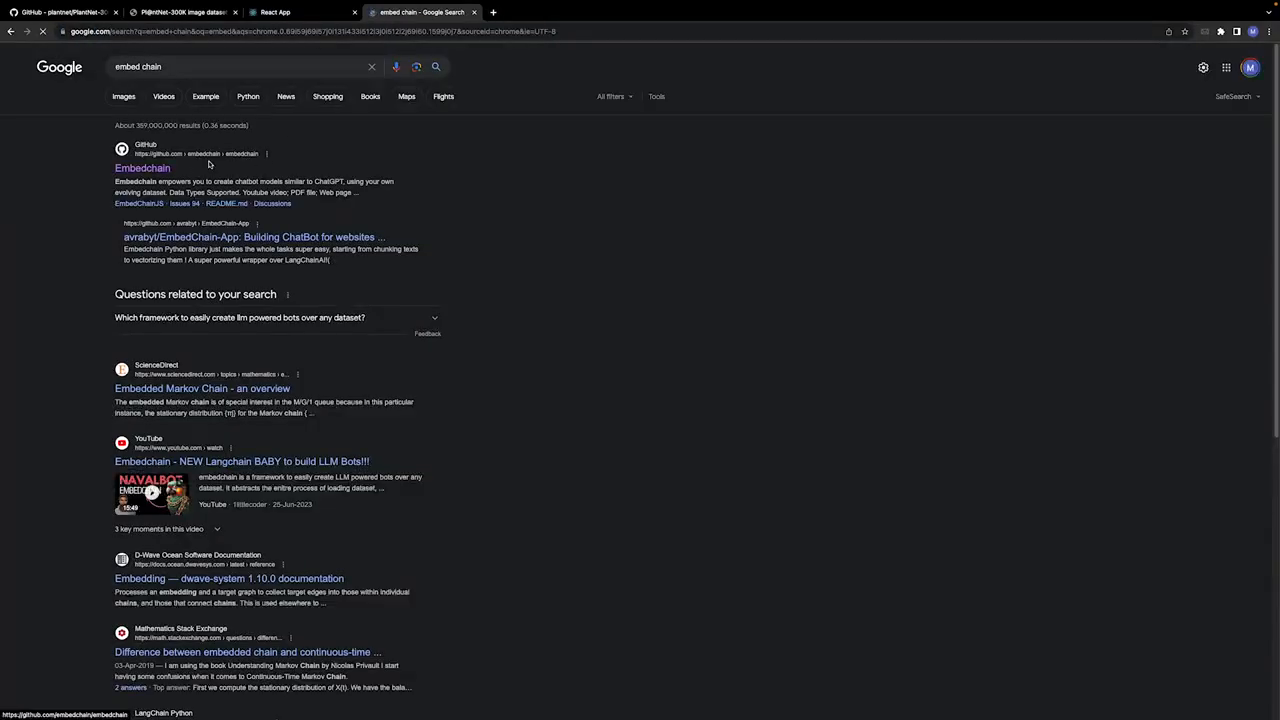
pyautogui.click(142, 168)
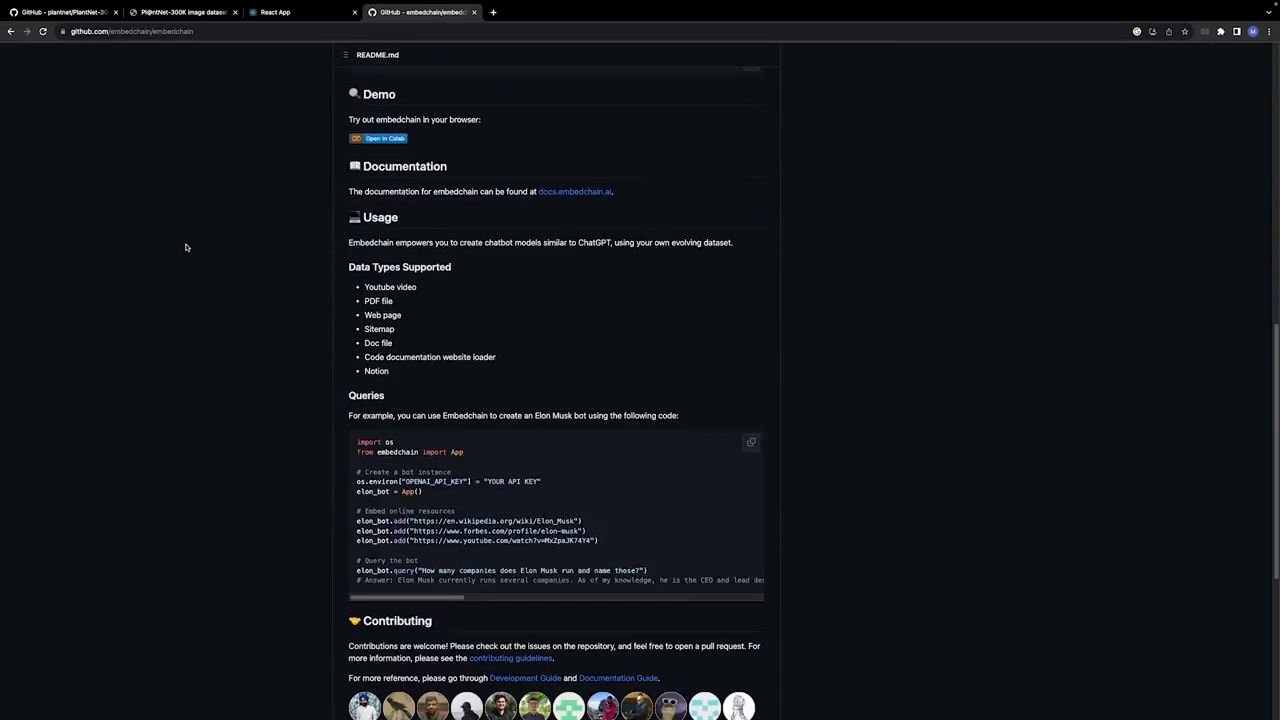
pyautogui.scroll(-3)
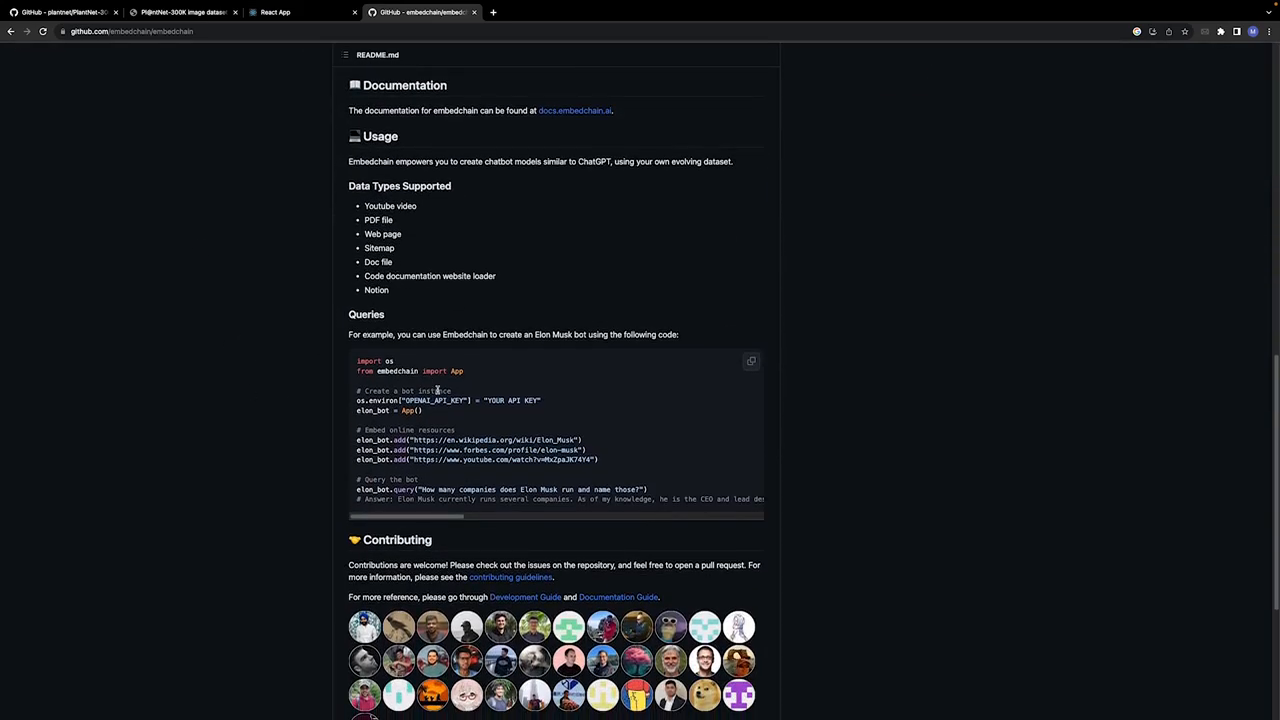
pyautogui.scroll(-3)
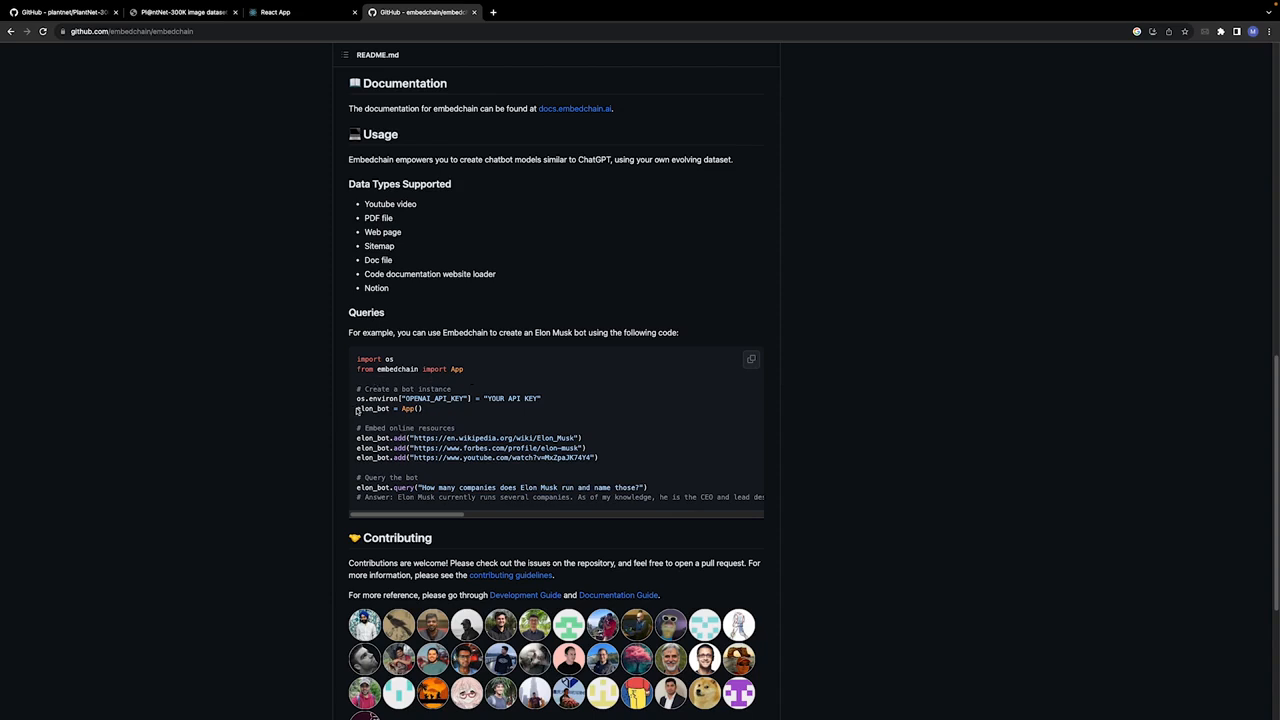
pyautogui.doubleClick(372, 408)
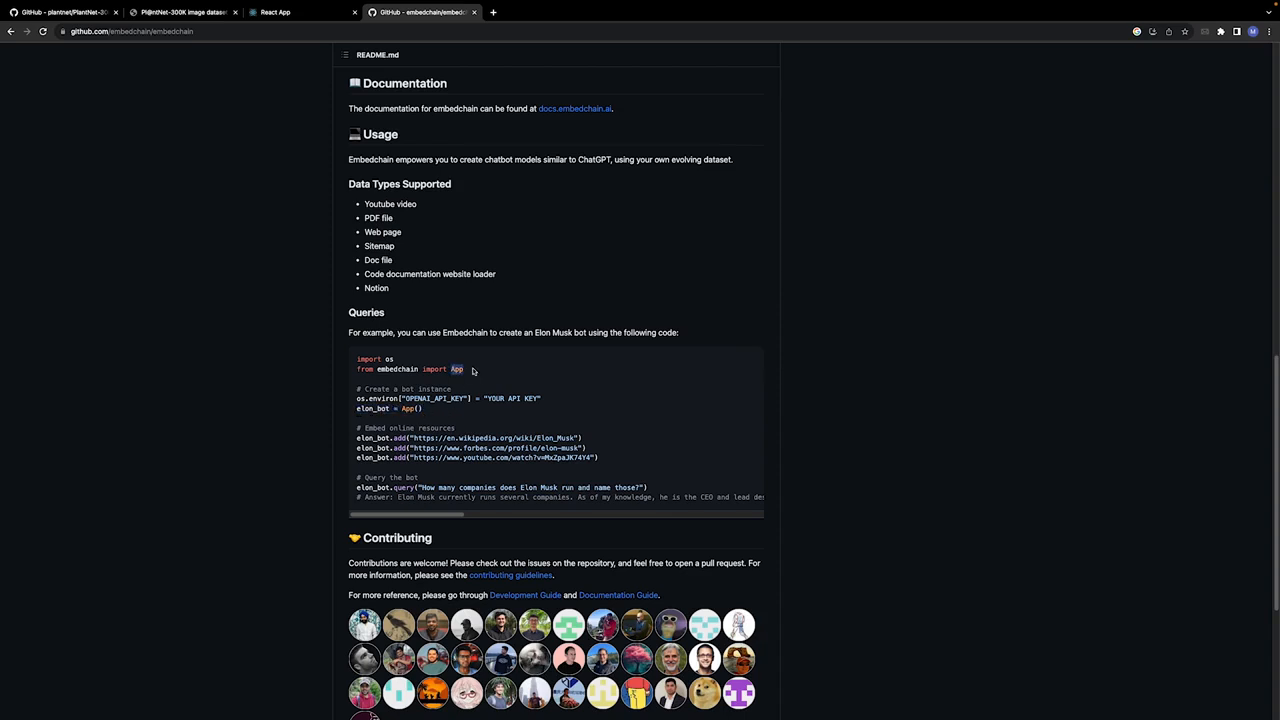
pyautogui.doubleClick(425, 438)
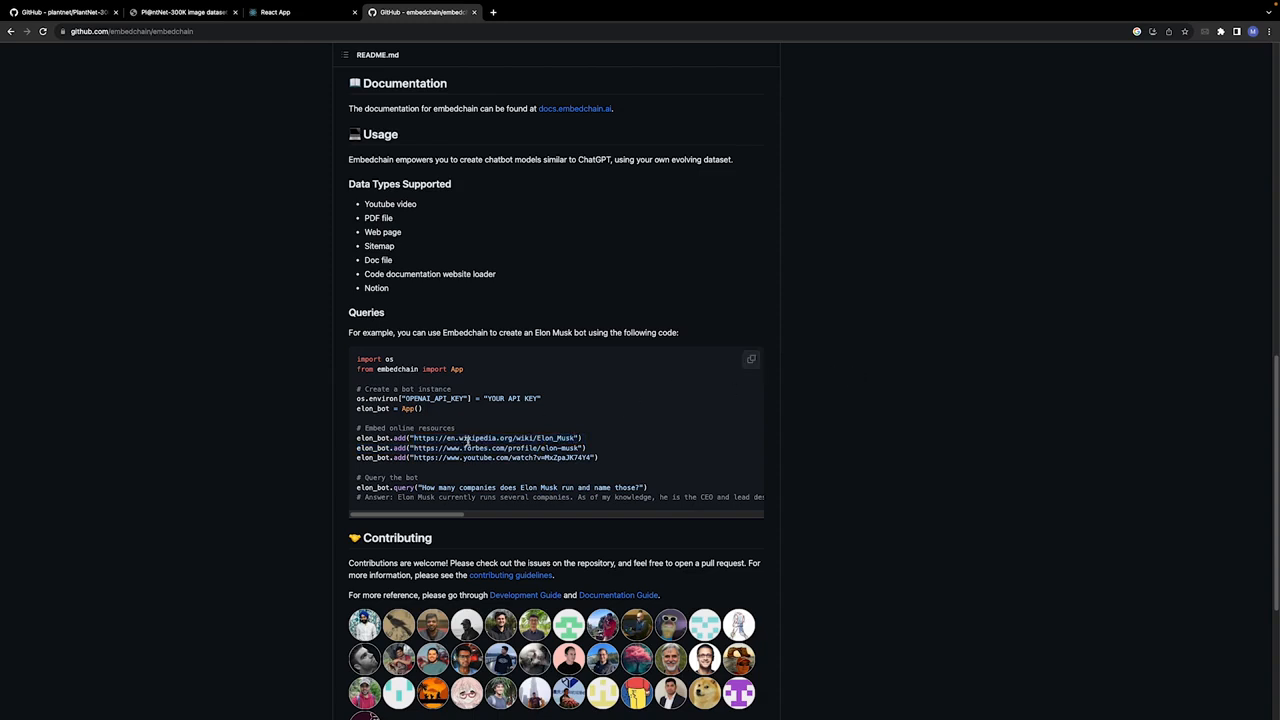
pyautogui.moveTo(905, 441)
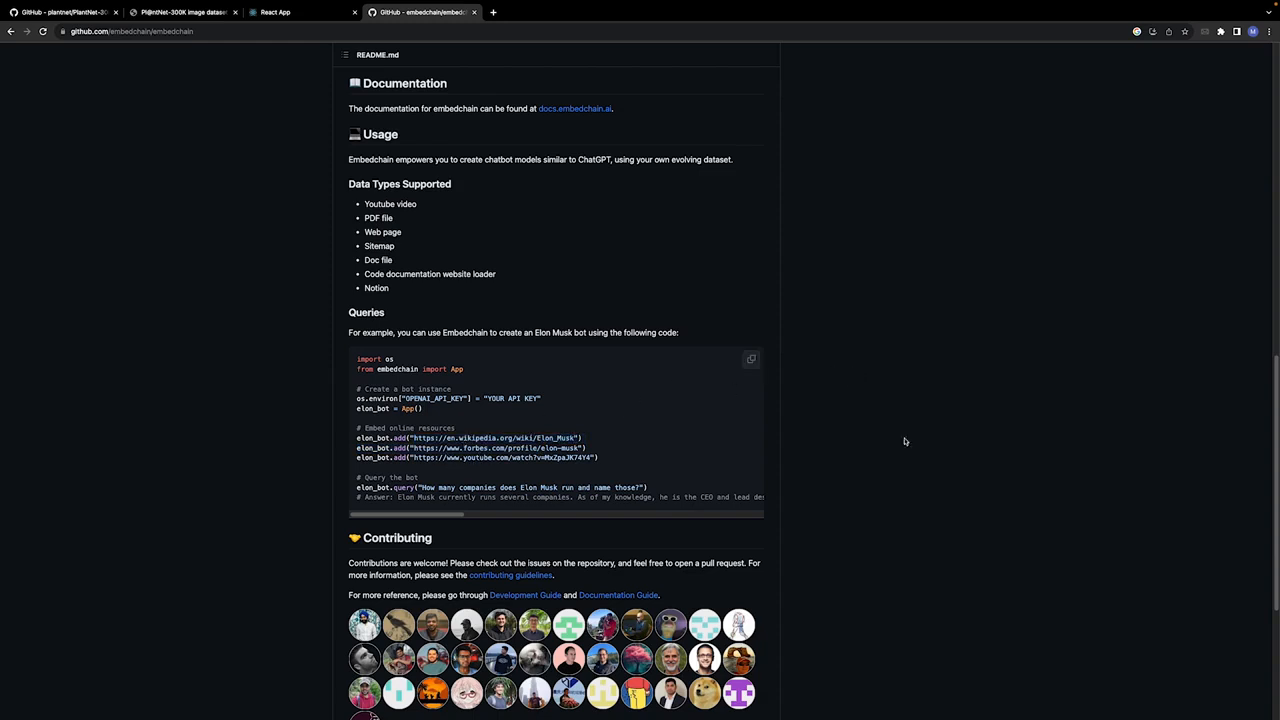
pyautogui.moveTo(982, 422)
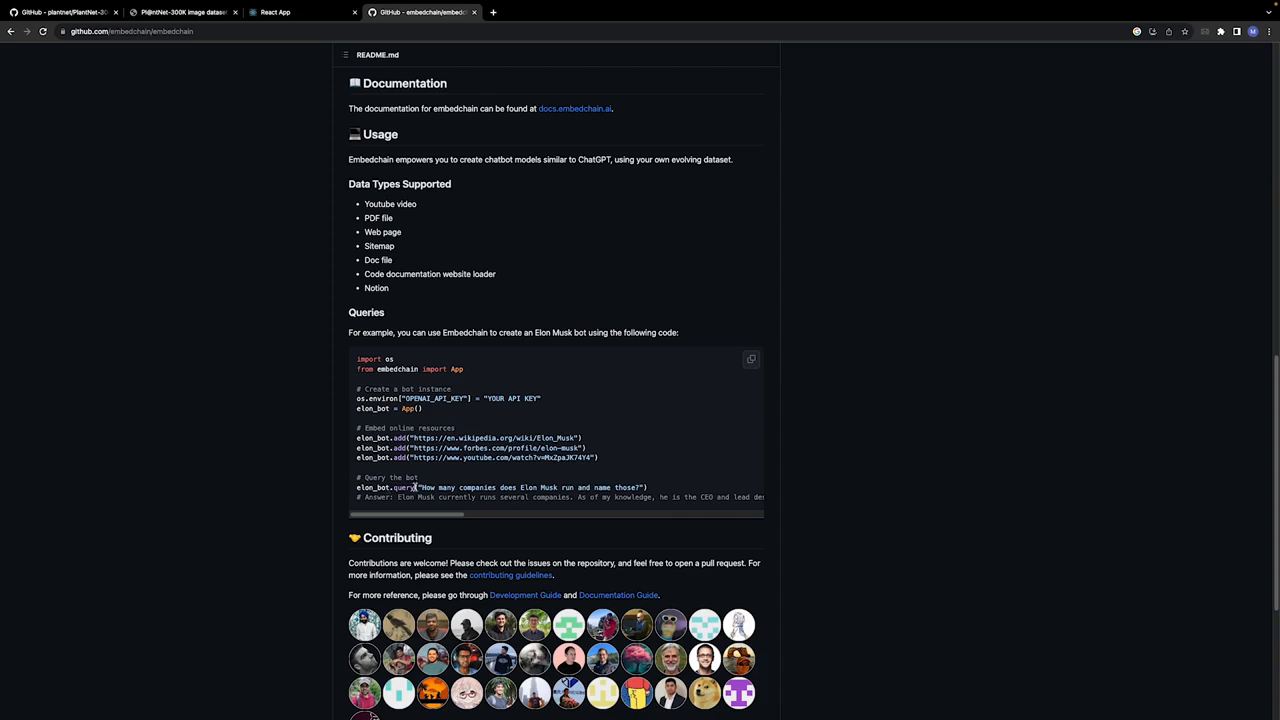
pyautogui.moveTo(685, 490)
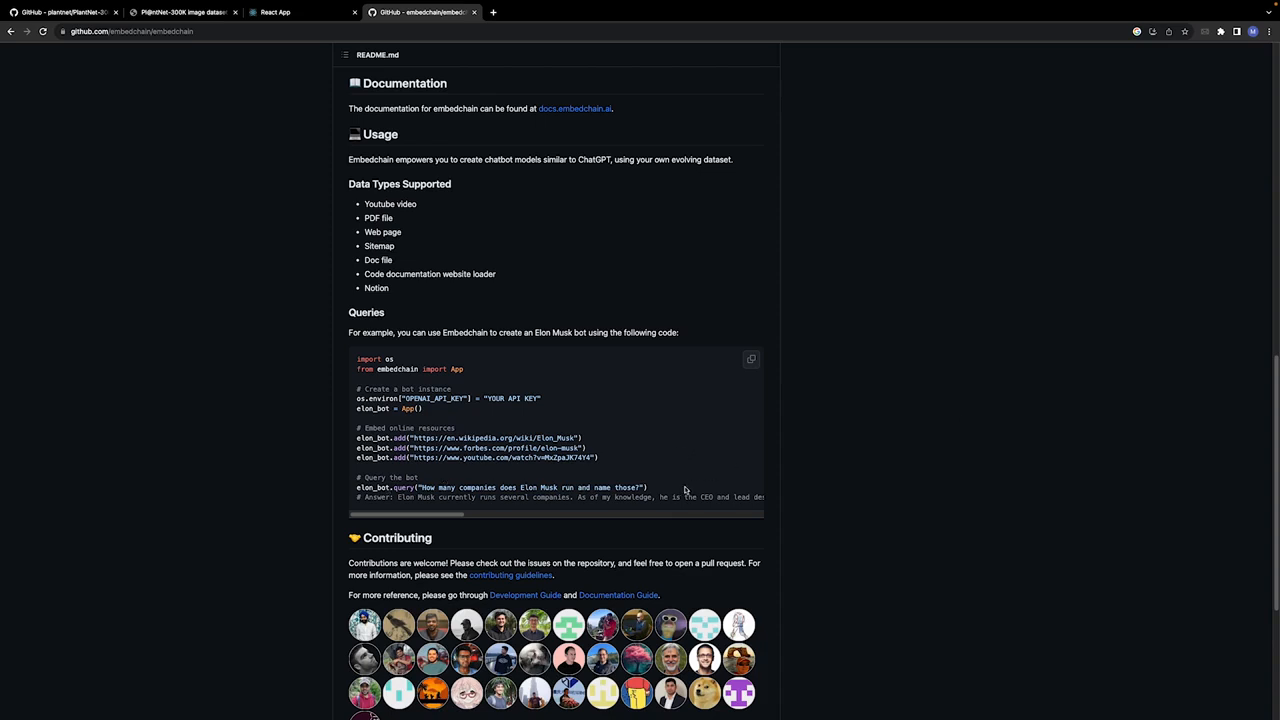
pyautogui.moveTo(315, 60)
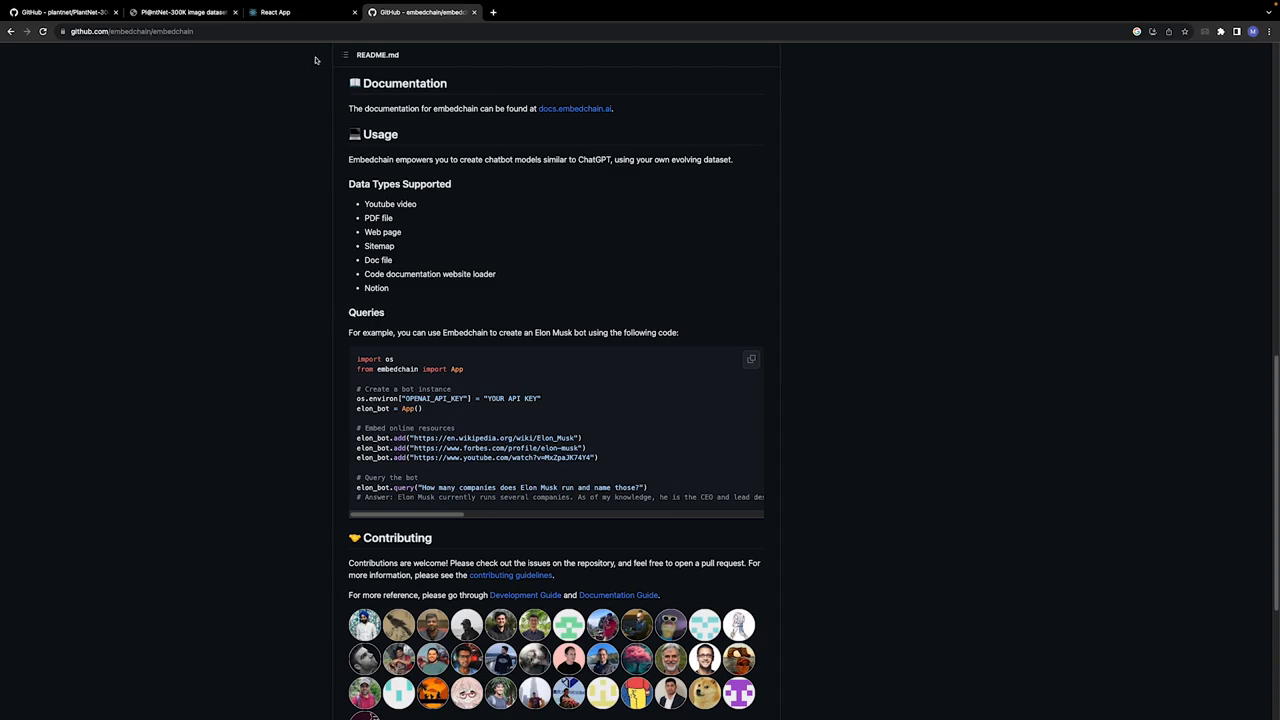
# Switch back to the React App tab showing the thistle results.
pyautogui.click(290, 12)
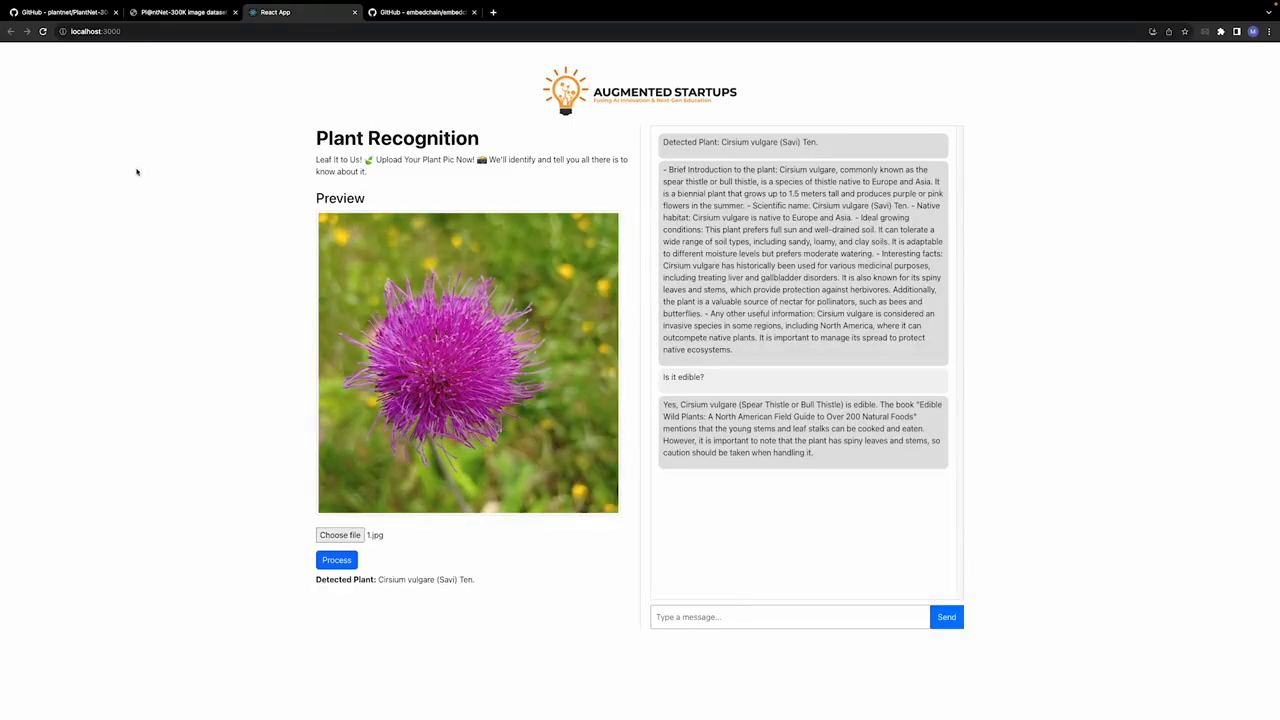
pyautogui.moveTo(98, 185)
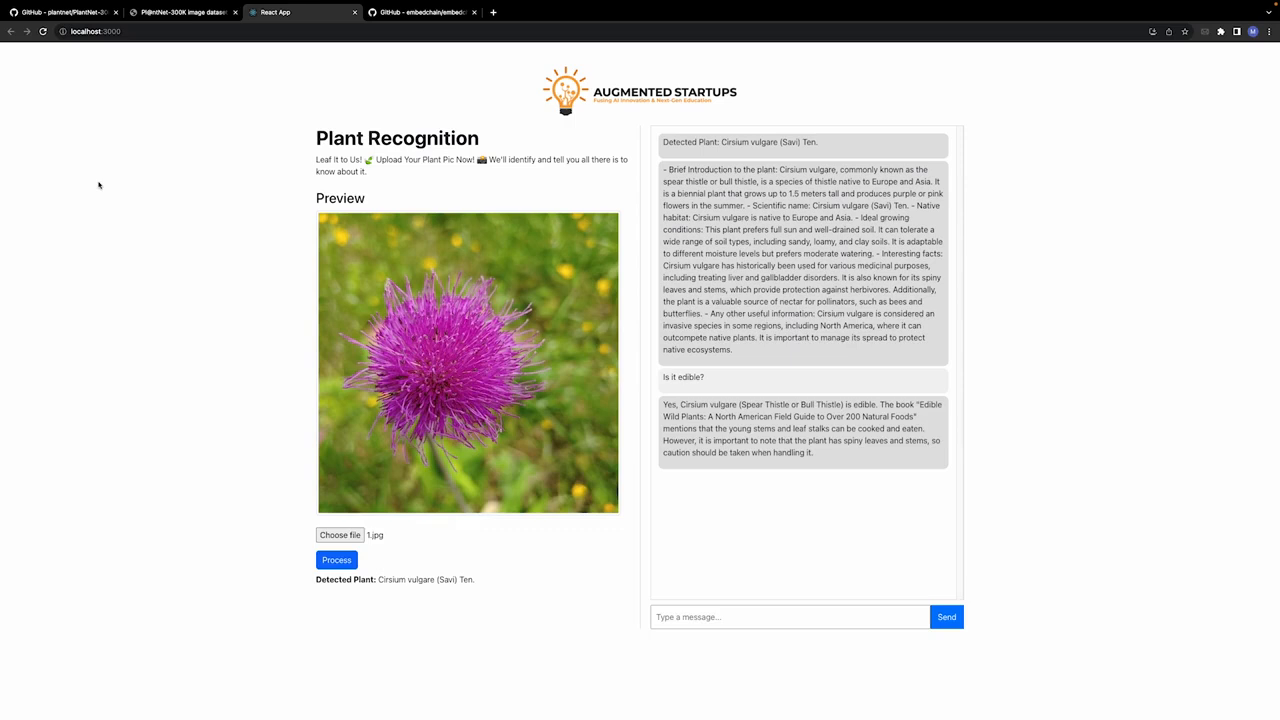
pyautogui.moveTo(1096, 251)
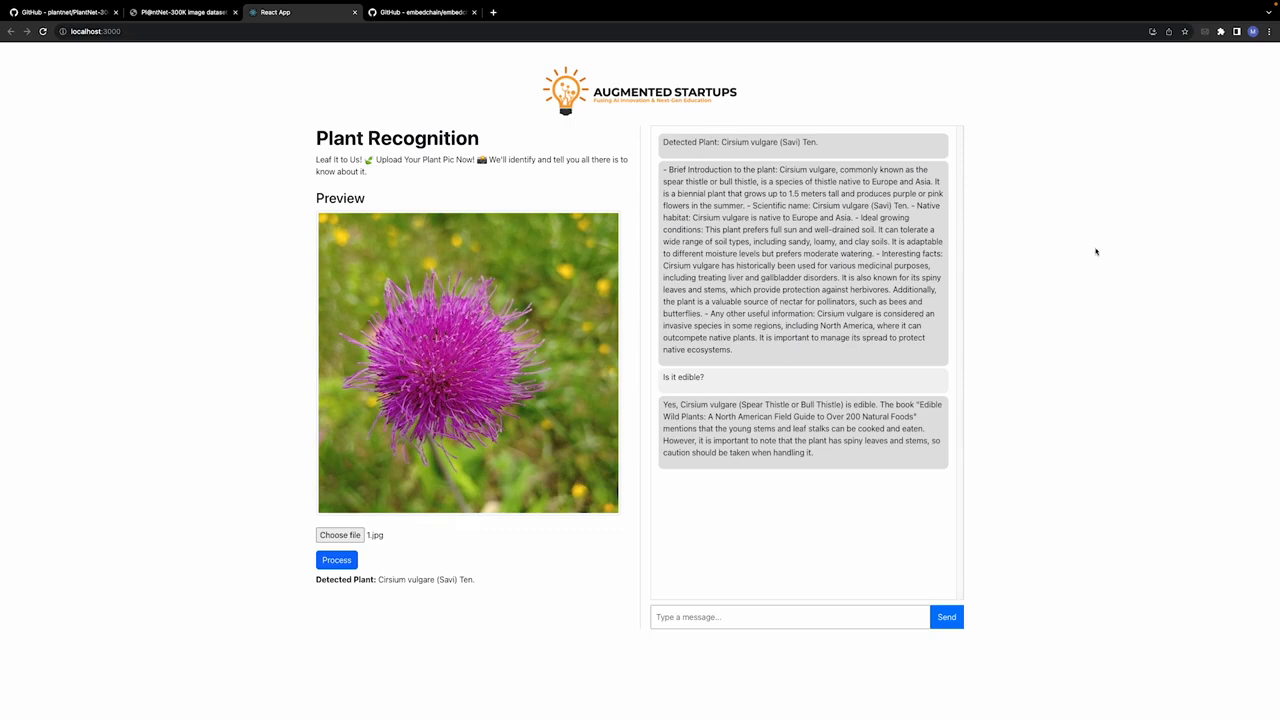